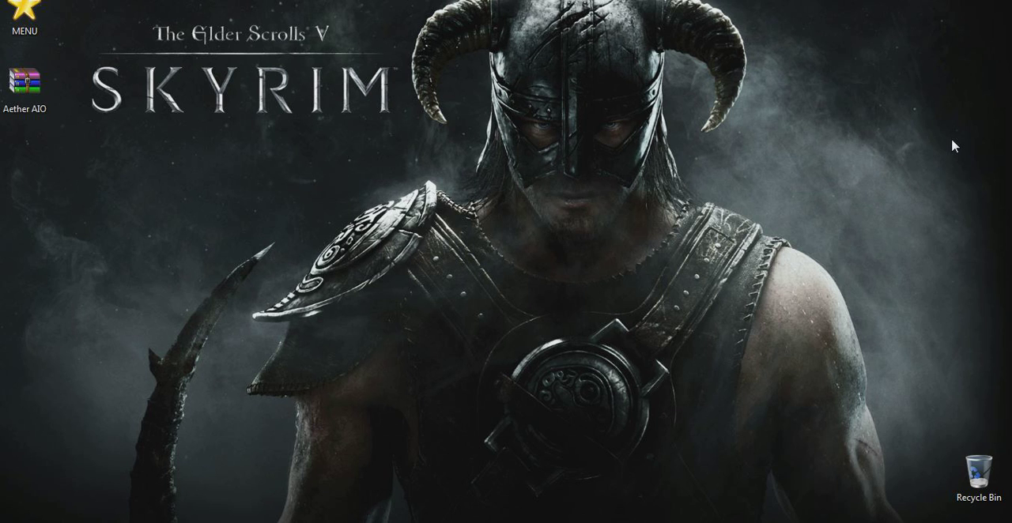
mouse_move(66, 147)
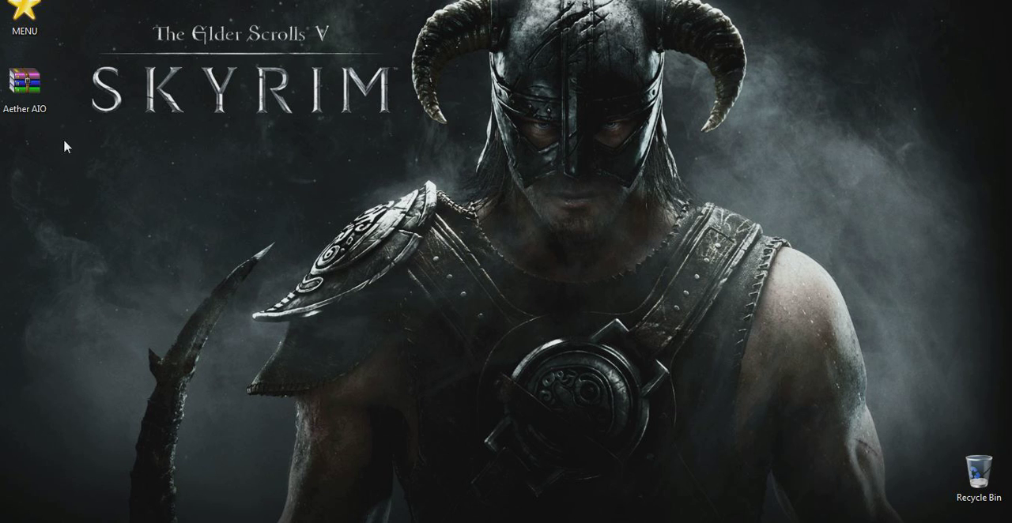
- Move the Aether AIO archive icon to the upper centre of the desktop and select it
drag(25, 79, 473, 81)
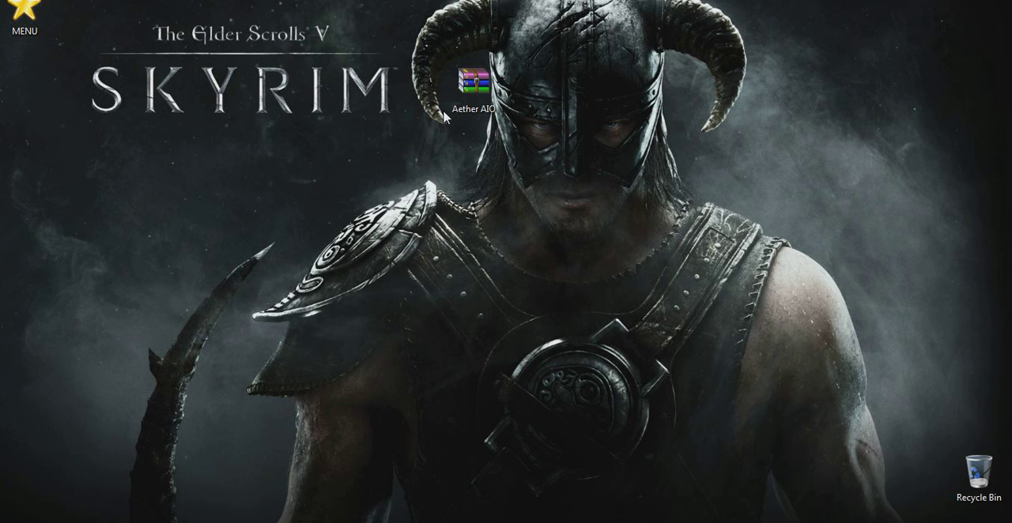
click(472, 81)
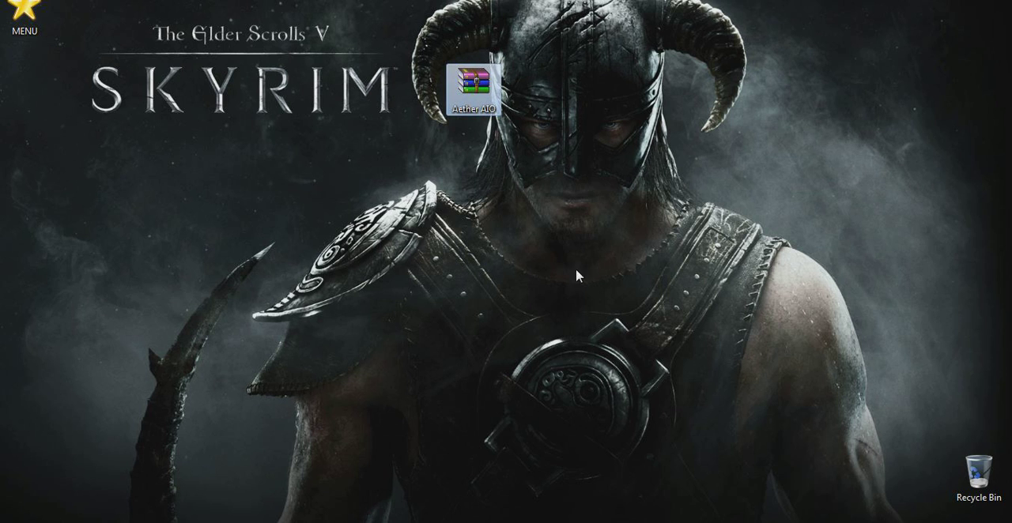
mouse_move(530, 28)
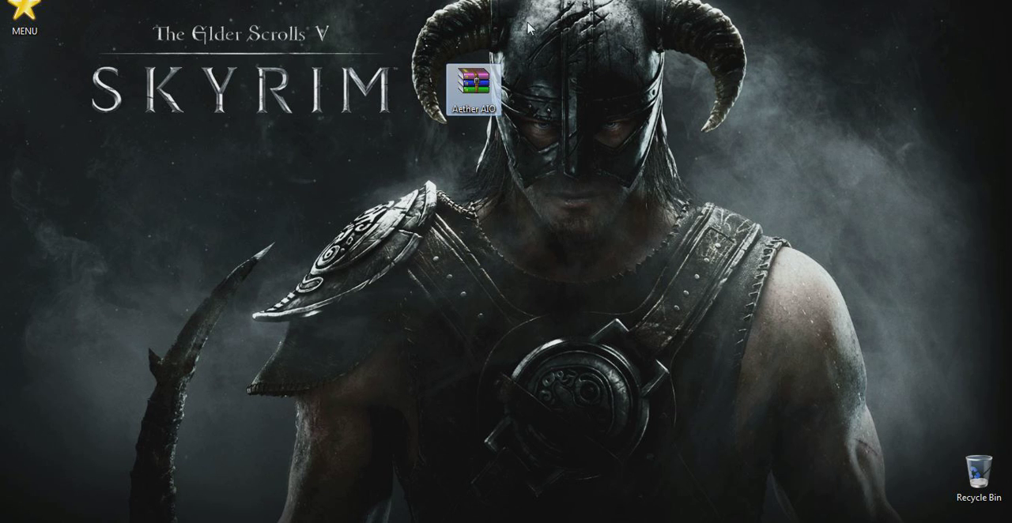
mouse_move(475, 87)
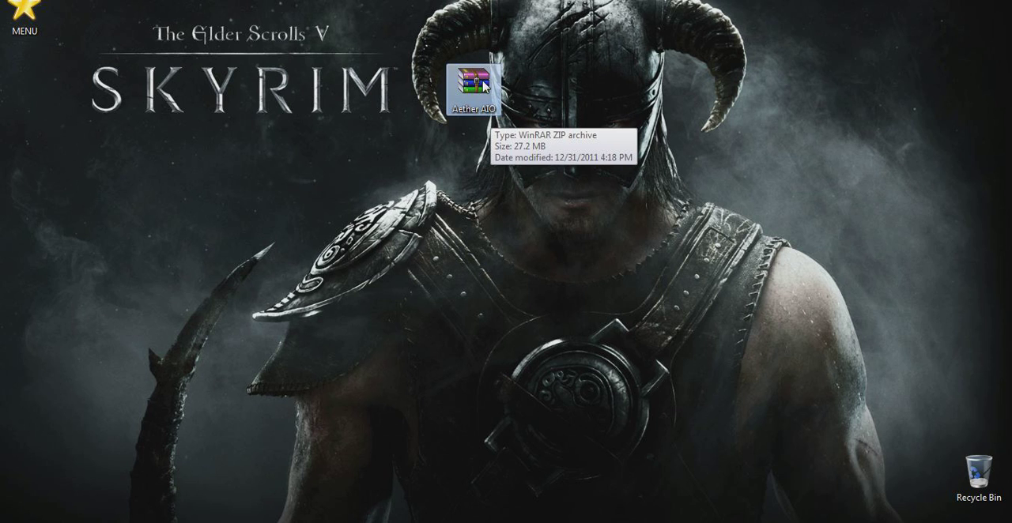
mouse_move(496, 79)
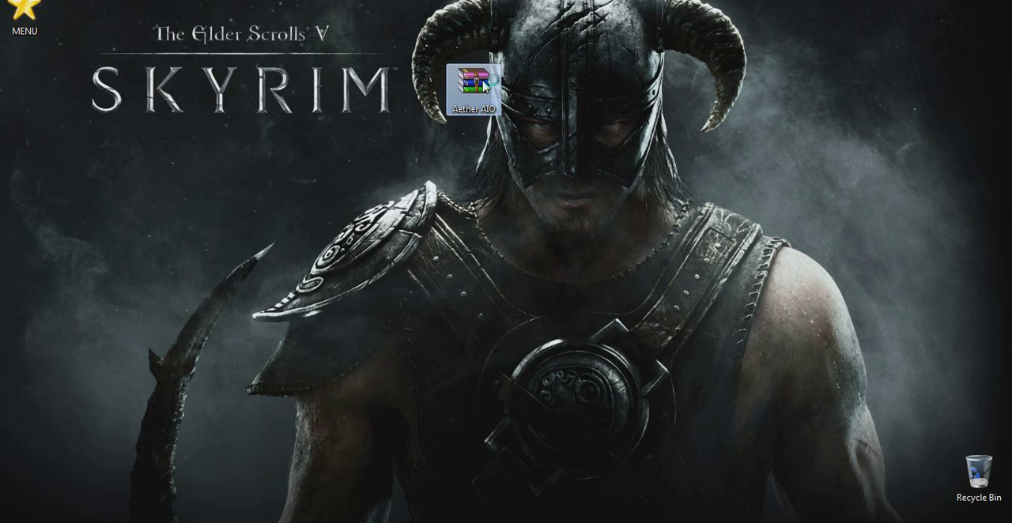
- Open Aether AIO.zip, pull Resources and aether.zip onto the desktop, and close the archive
double_click(473, 82)
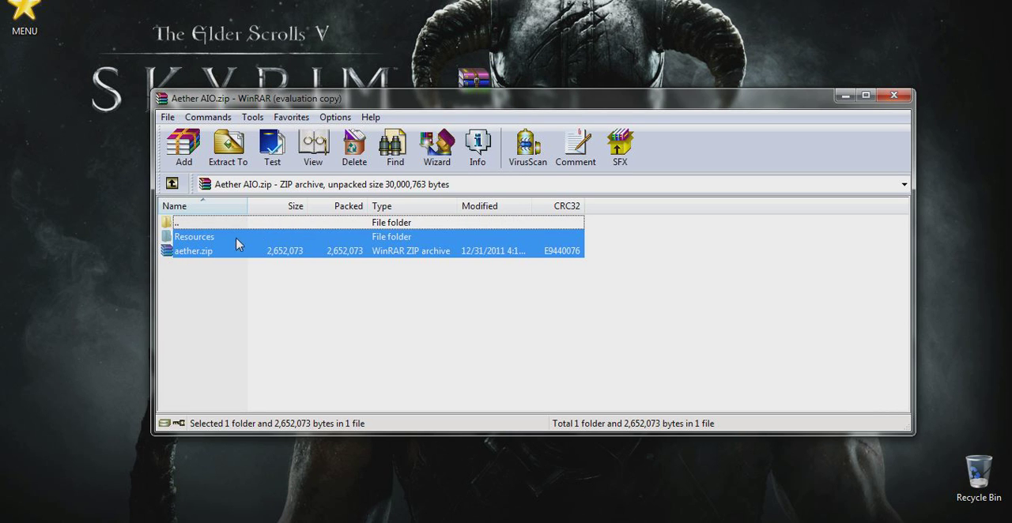
click(227, 147)
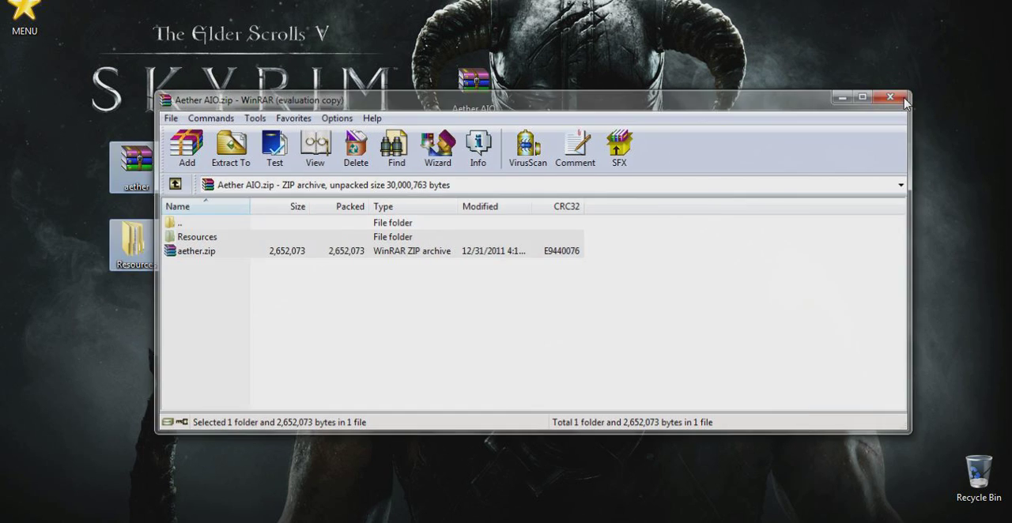
click(891, 98)
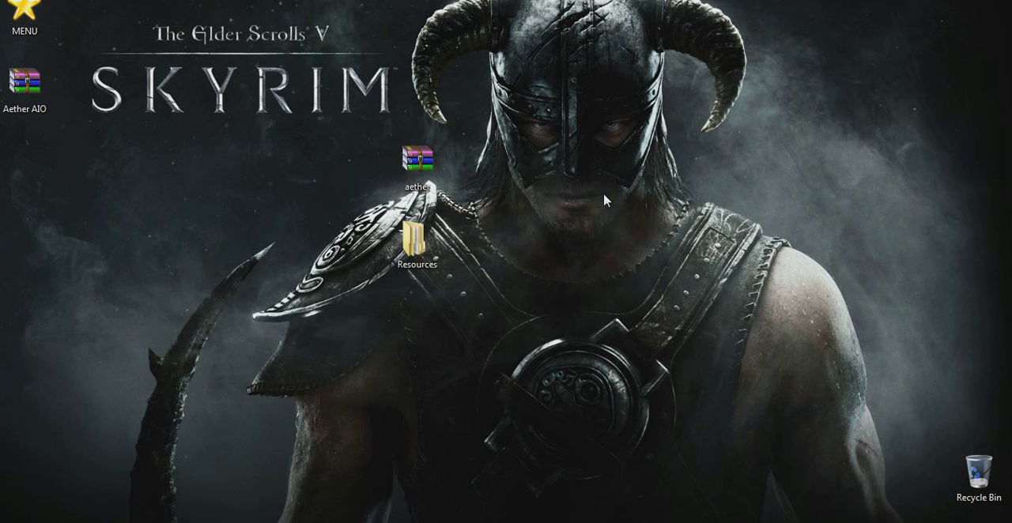
- Move the extracted aether items lower, run Minecraft past the publisher warning, and open launcher Options
click(417, 162)
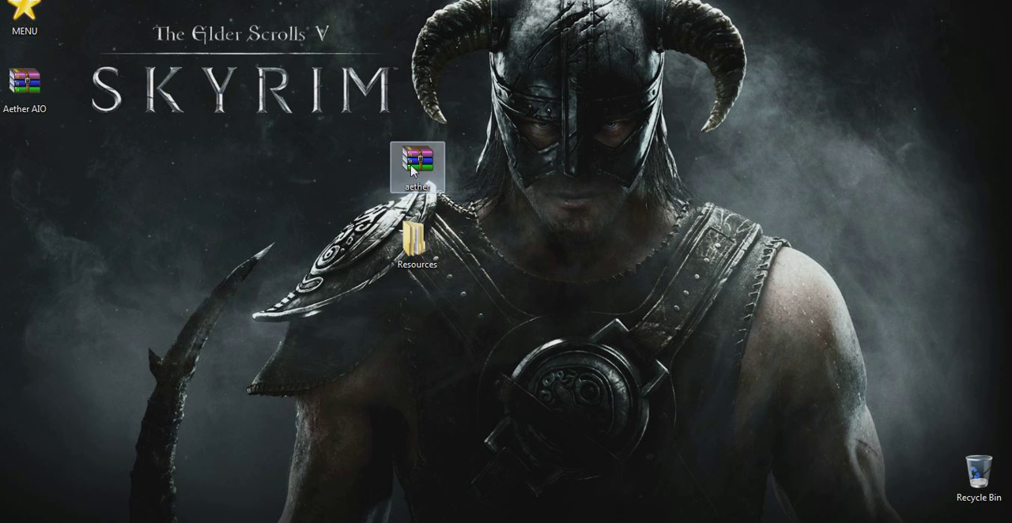
drag(417, 166, 249, 237)
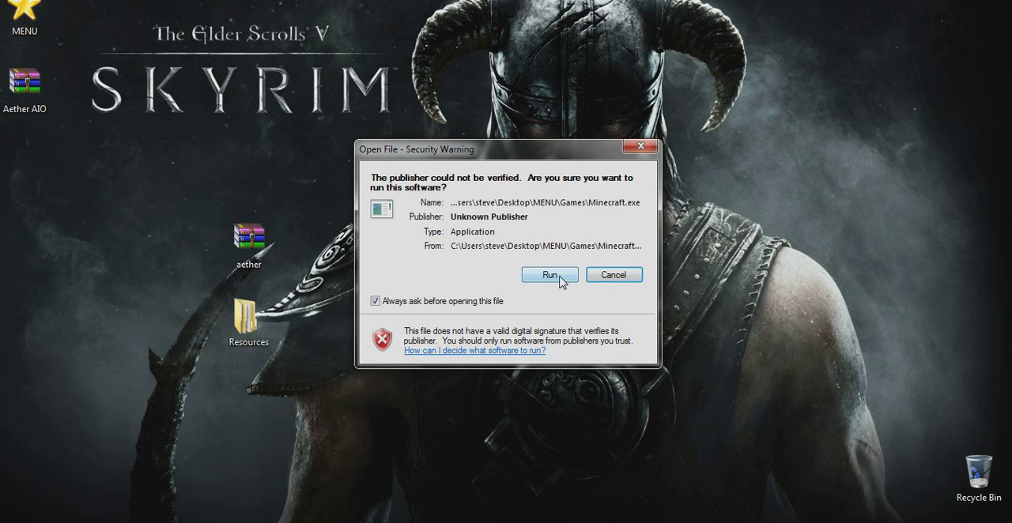
click(550, 275)
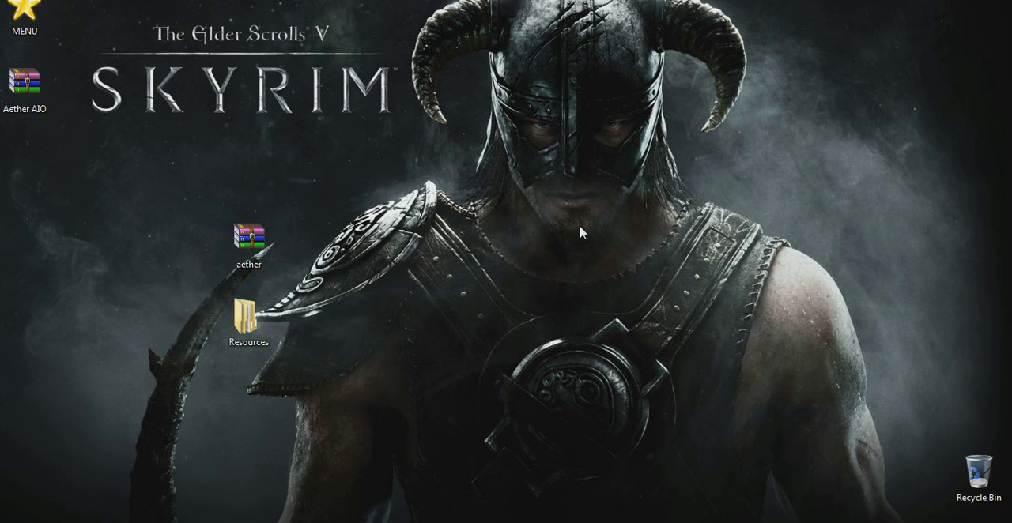
mouse_move(577, 261)
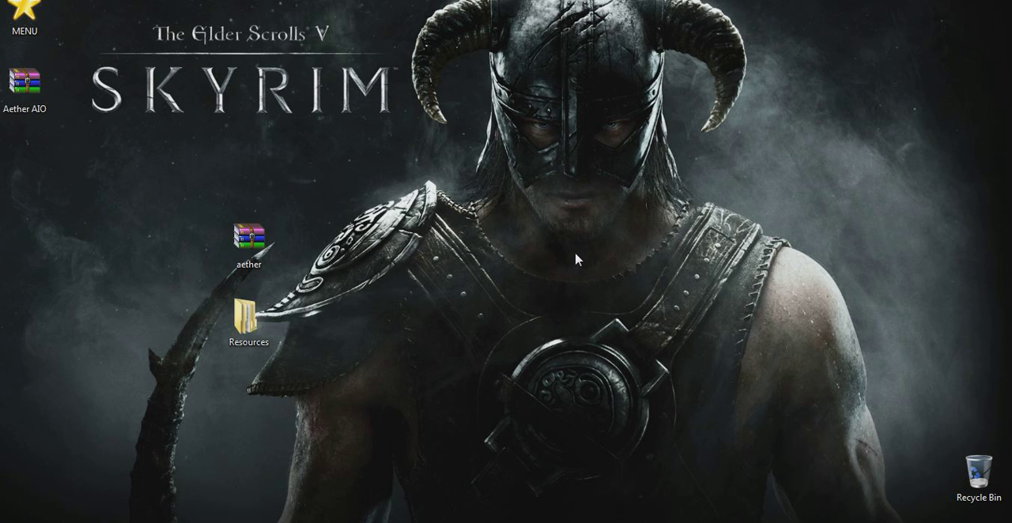
mouse_move(585, 239)
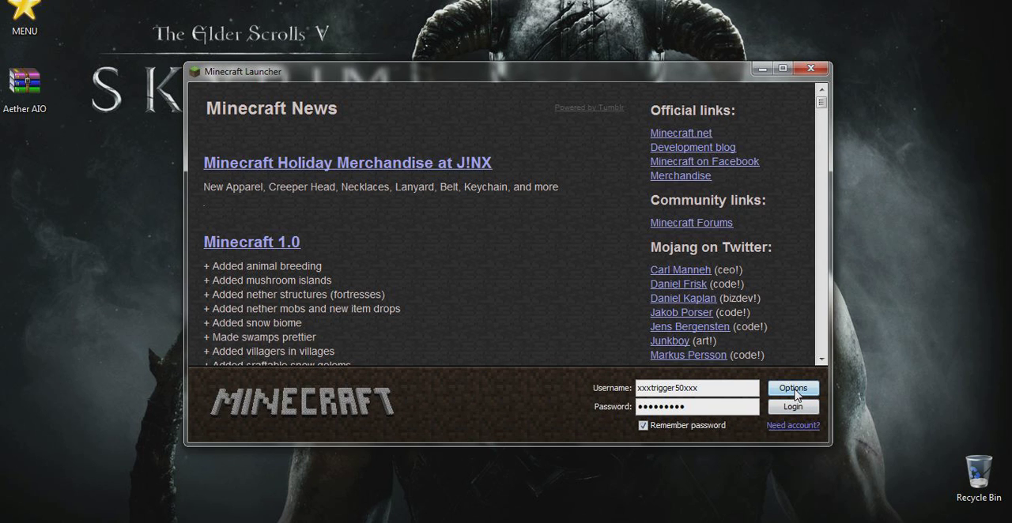
click(793, 388)
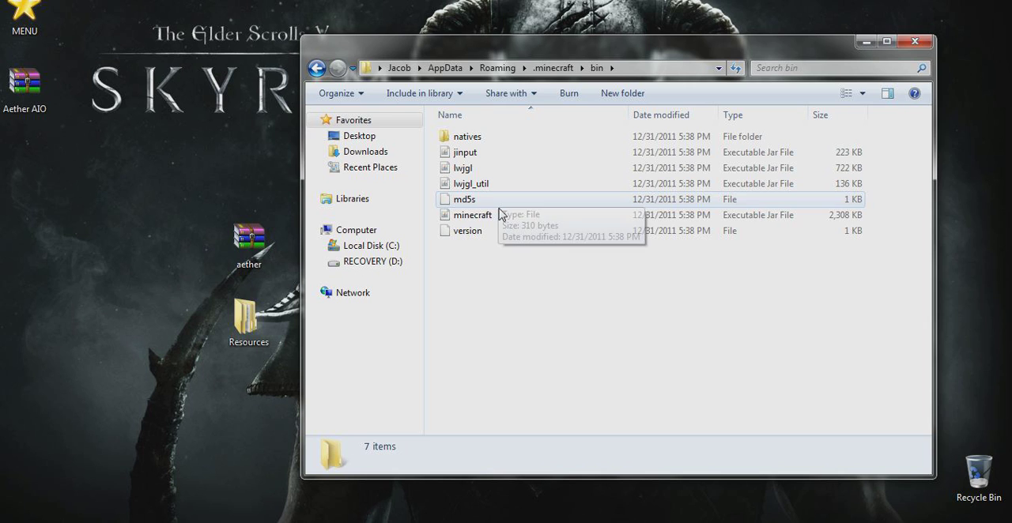
- Open minecraft.jar from the .minecraft\bin folder as a WinRAR archive
click(472, 214)
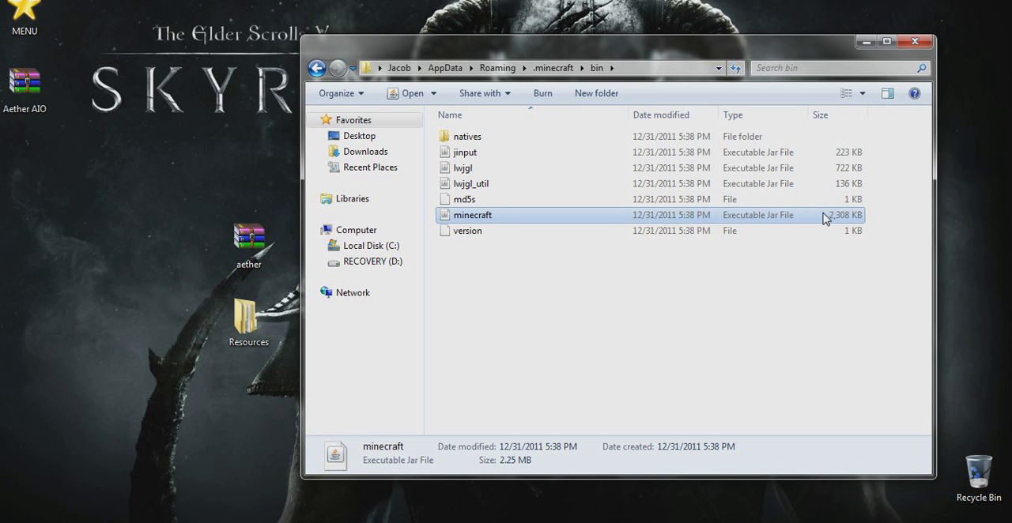
right_click(473, 215)
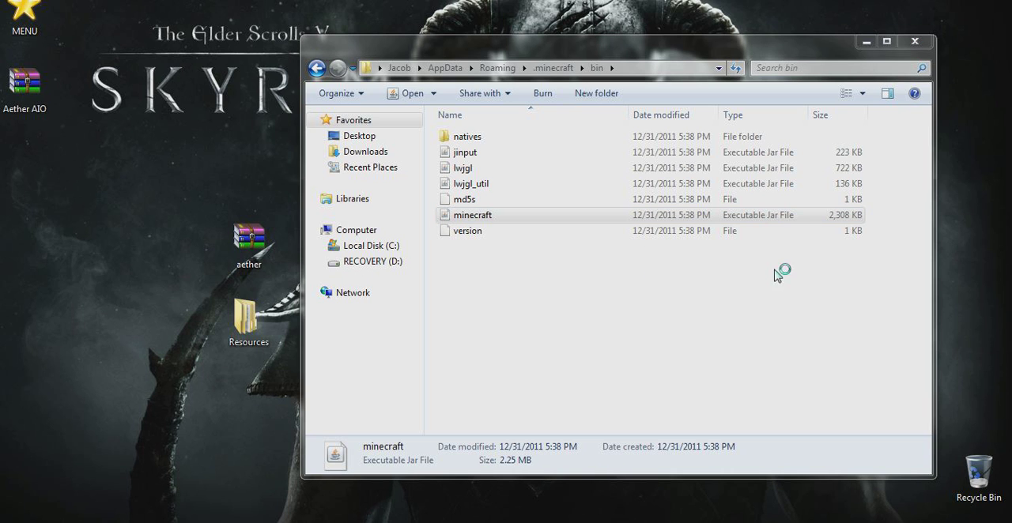
double_click(472, 215)
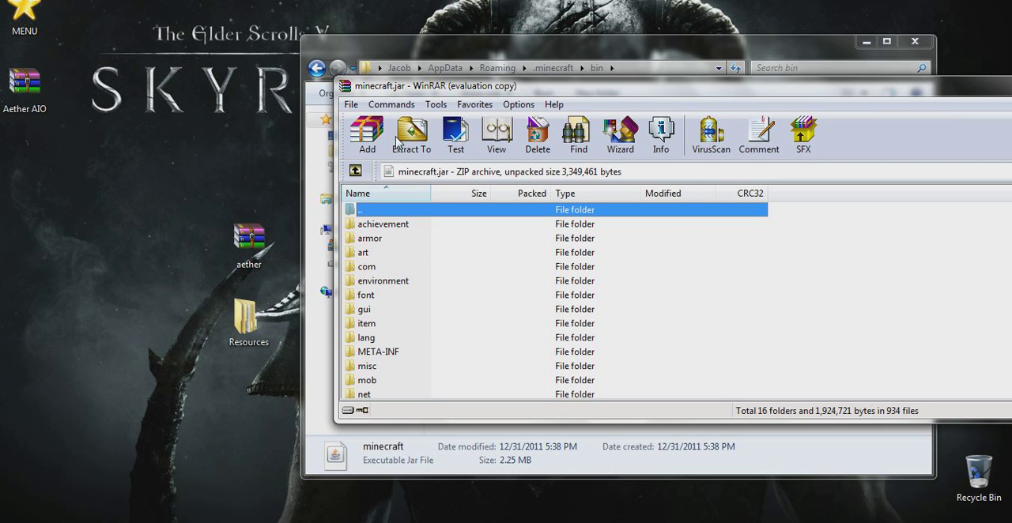
- Delete the META-INF folder from minecraft.jar and move the aether.zip icon on the desktop
right_click(378, 352)
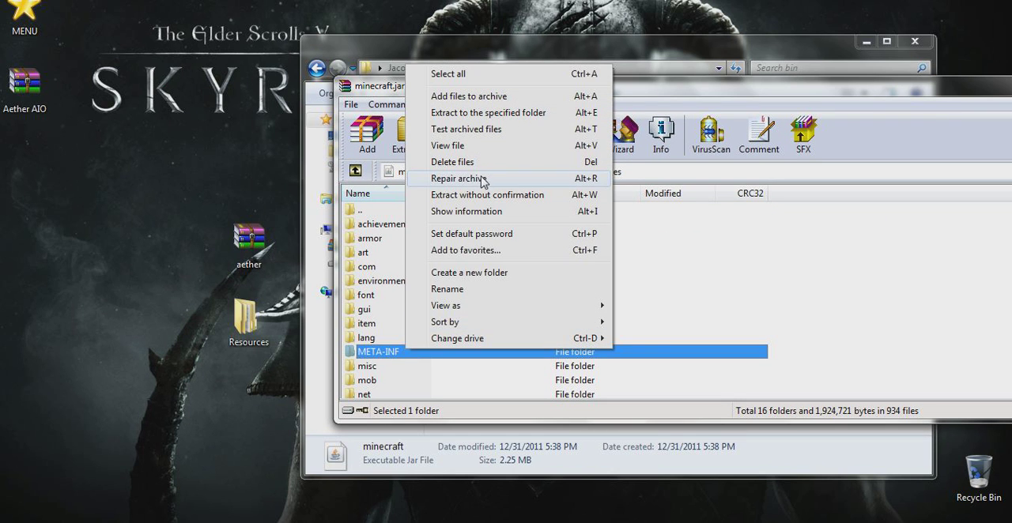
click(452, 162)
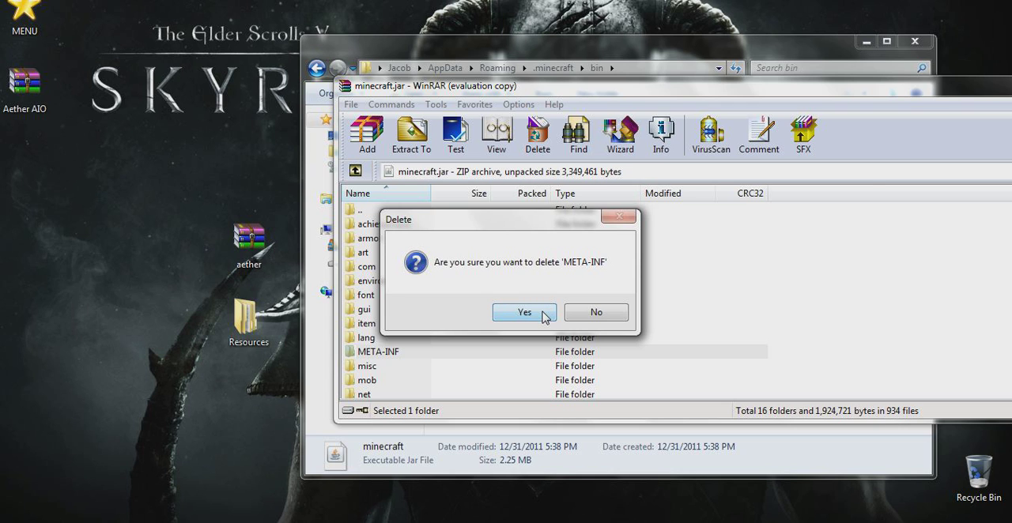
click(524, 312)
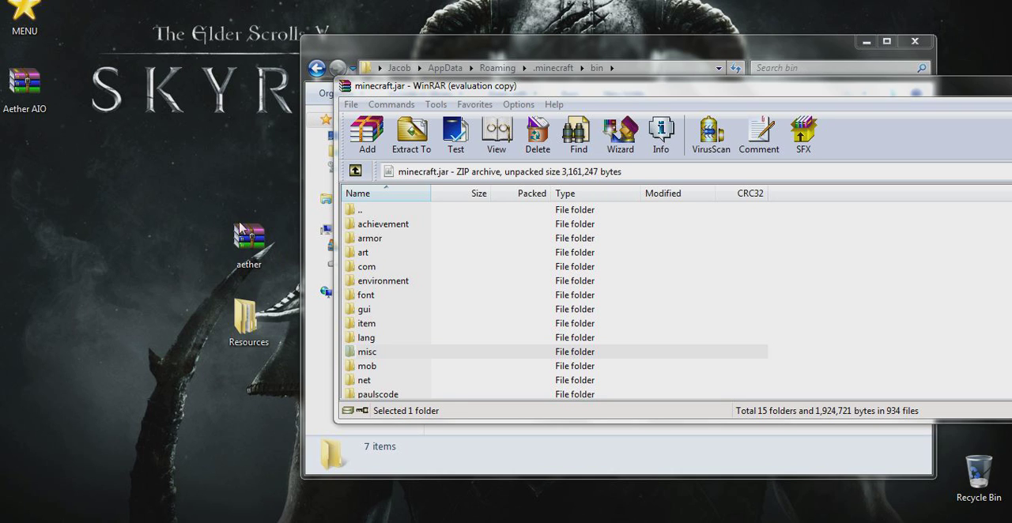
drag(249, 237, 137, 162)
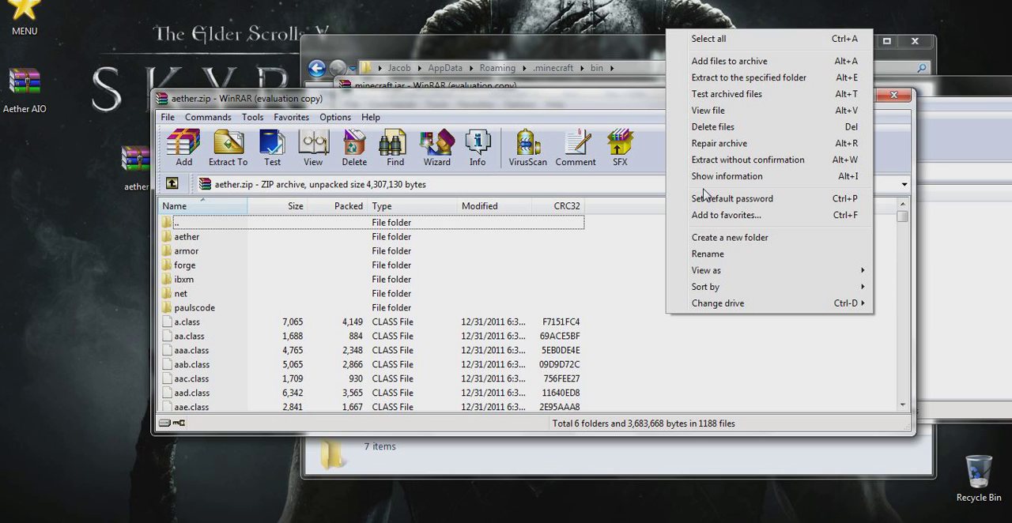
- Select all files in aether.zip and add them into minecraft.jar, confirming the archive parameters
click(707, 38)
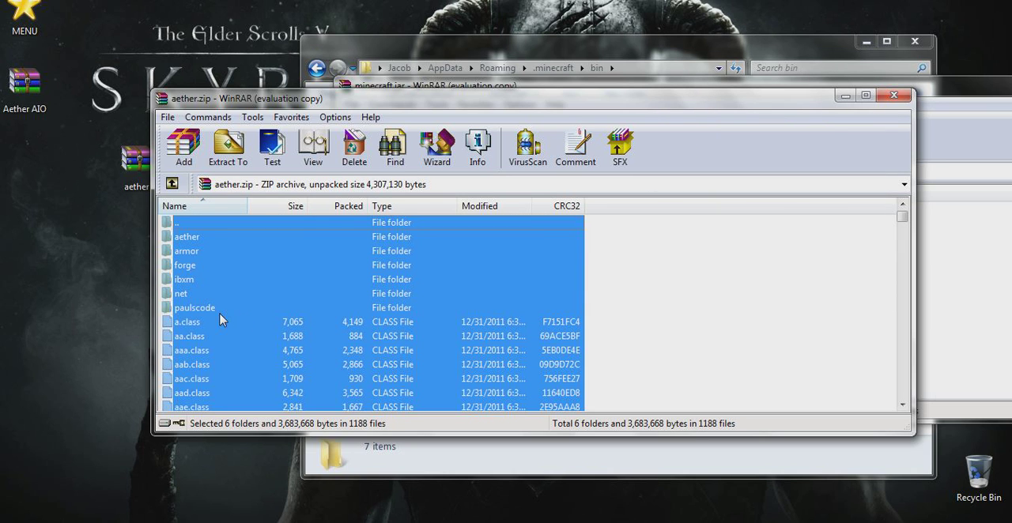
click(228, 147)
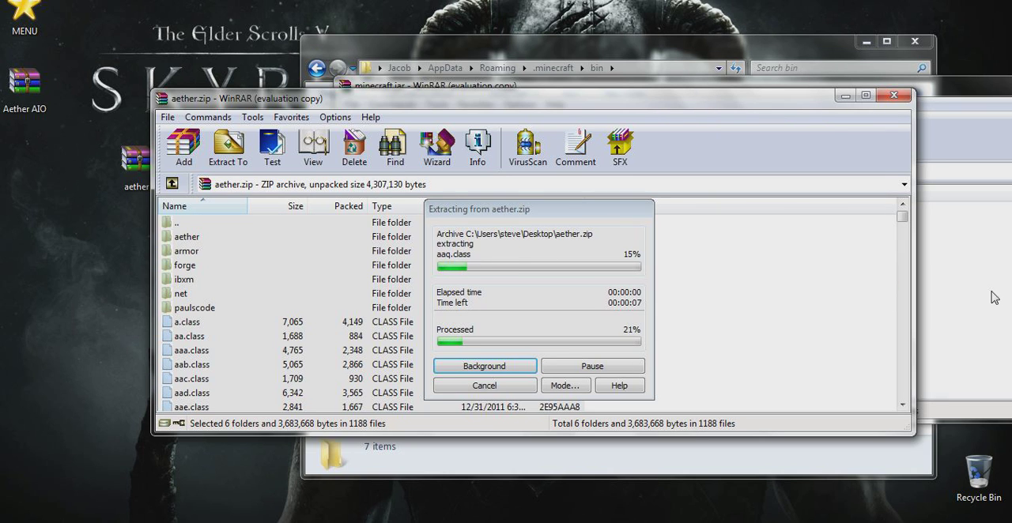
mouse_move(836, 241)
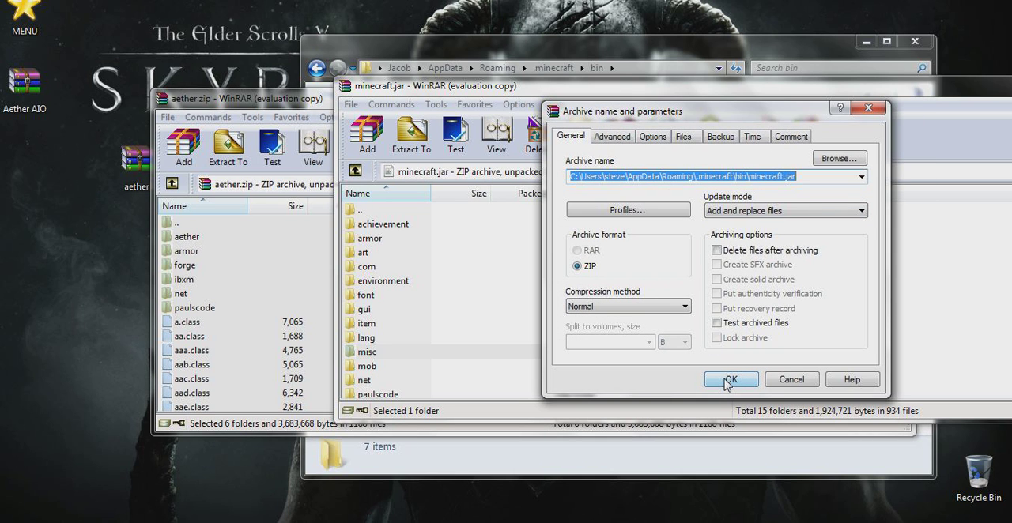
click(731, 379)
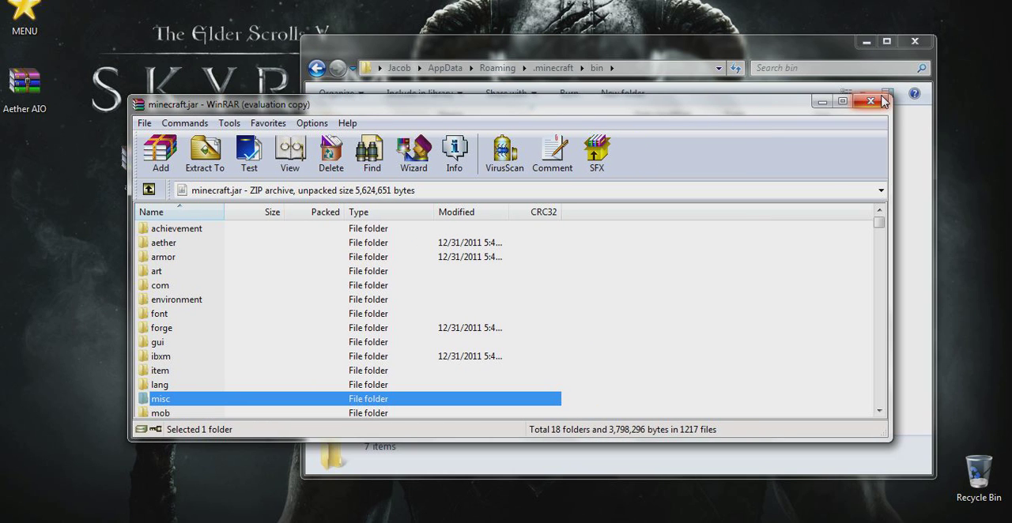
- Close minecraft.jar, go up to .minecraft, and merge Resources into its existing resources folder
click(870, 101)
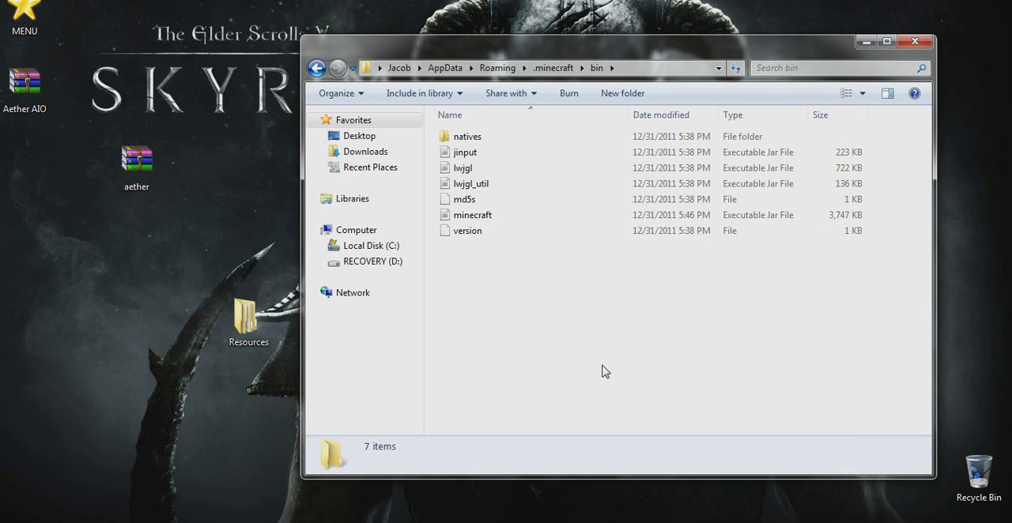
click(553, 68)
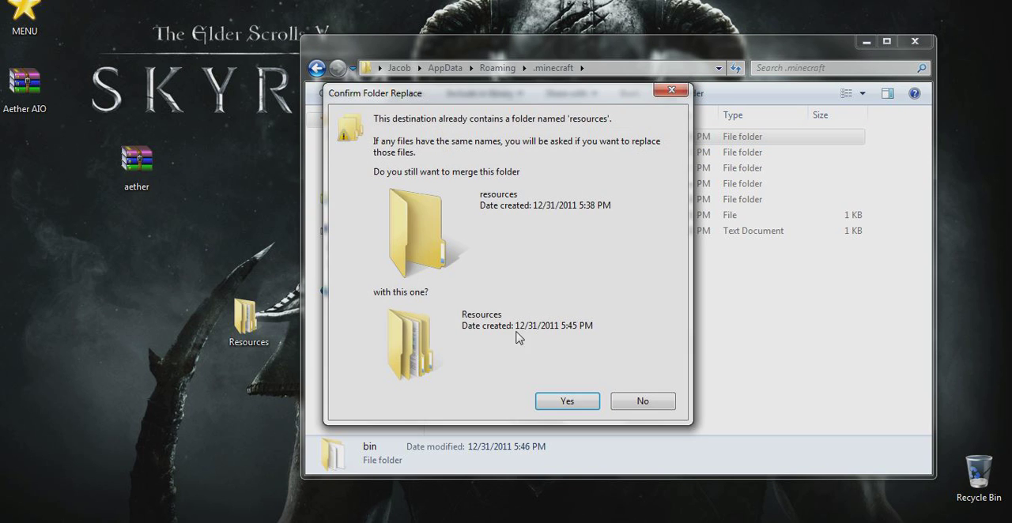
click(567, 401)
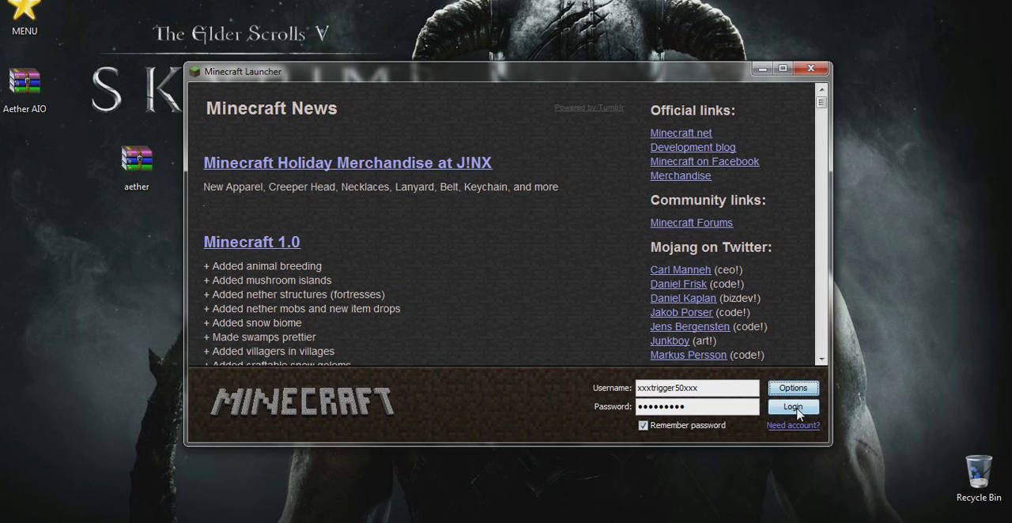
- Log in through the Minecraft Launcher to start the game
click(793, 407)
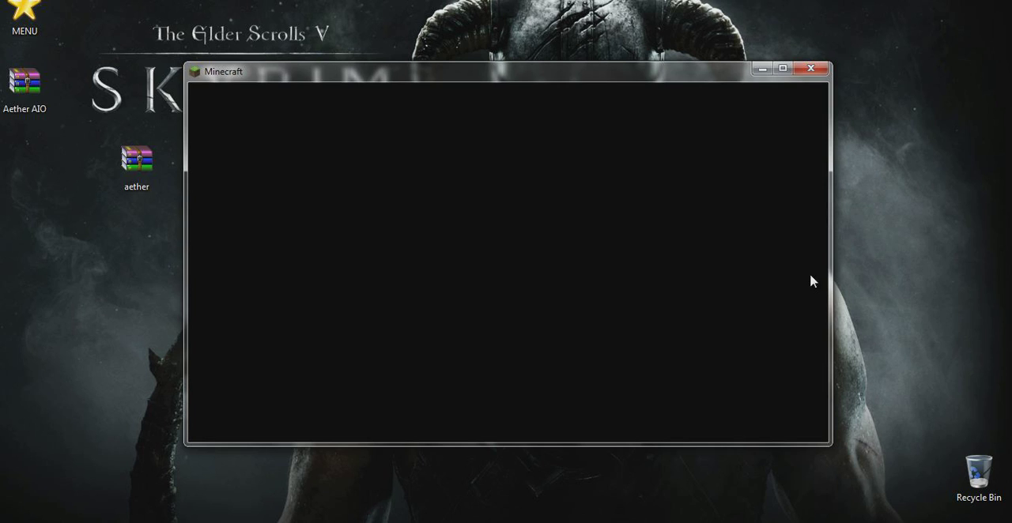
mouse_move(797, 265)
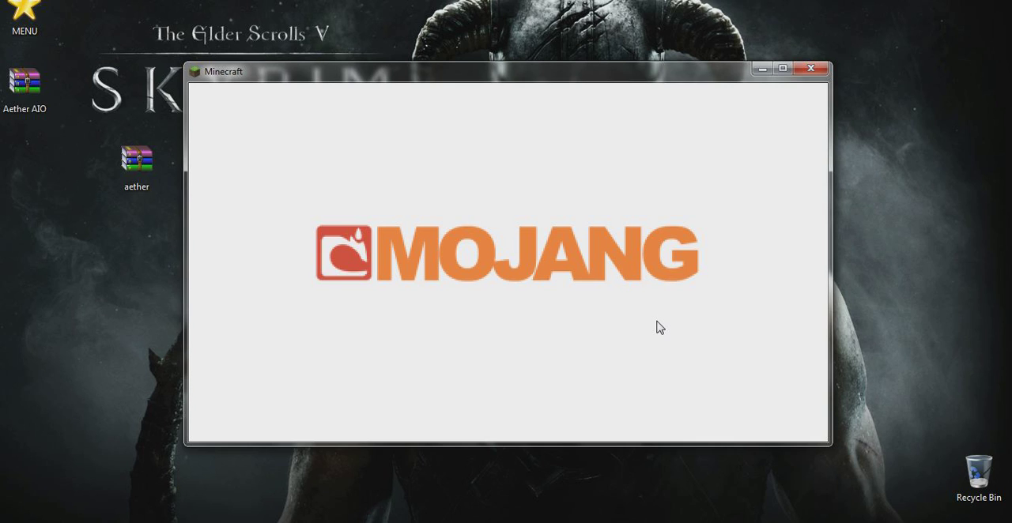
mouse_move(653, 318)
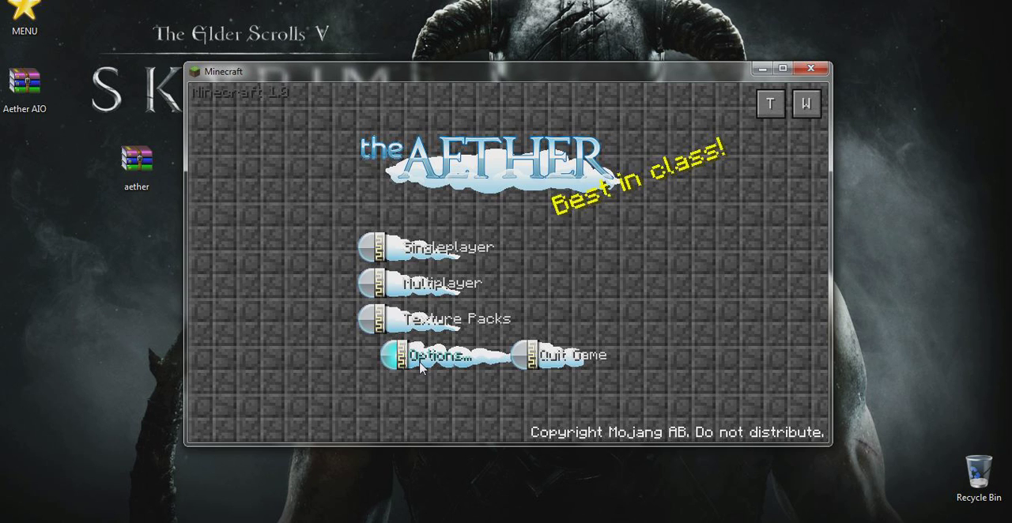
- Set difficulty to Peaceful and video to Minimal particles, Fast graphics and Max FPS
click(435, 355)
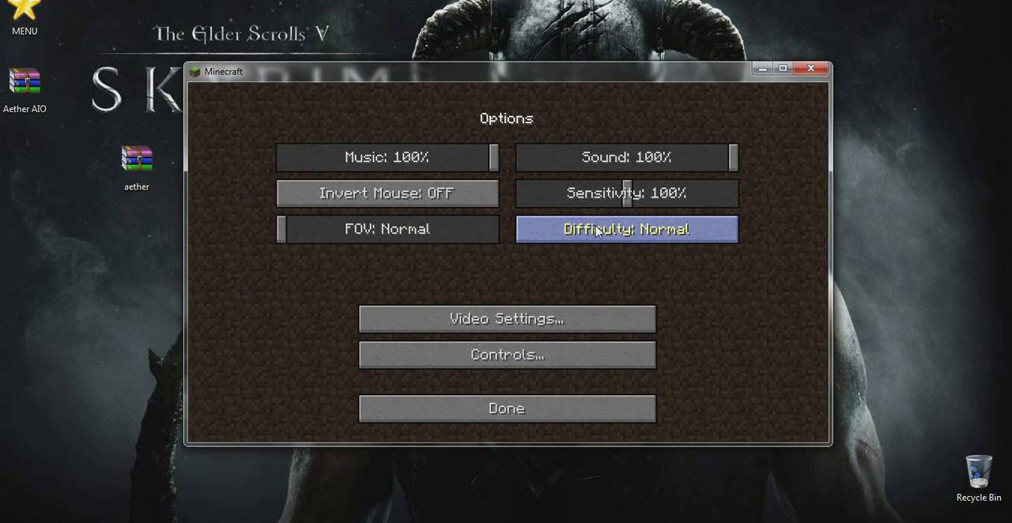
click(625, 229)
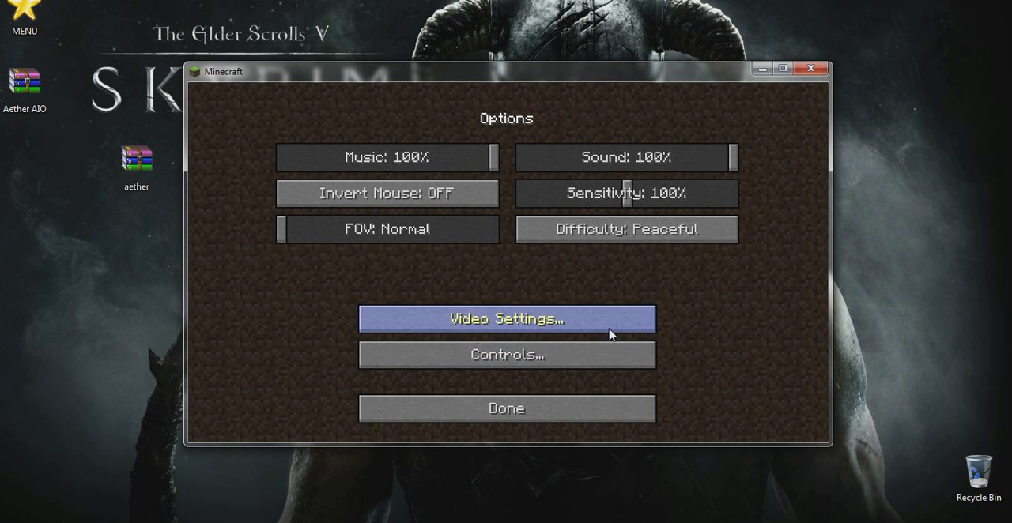
click(506, 319)
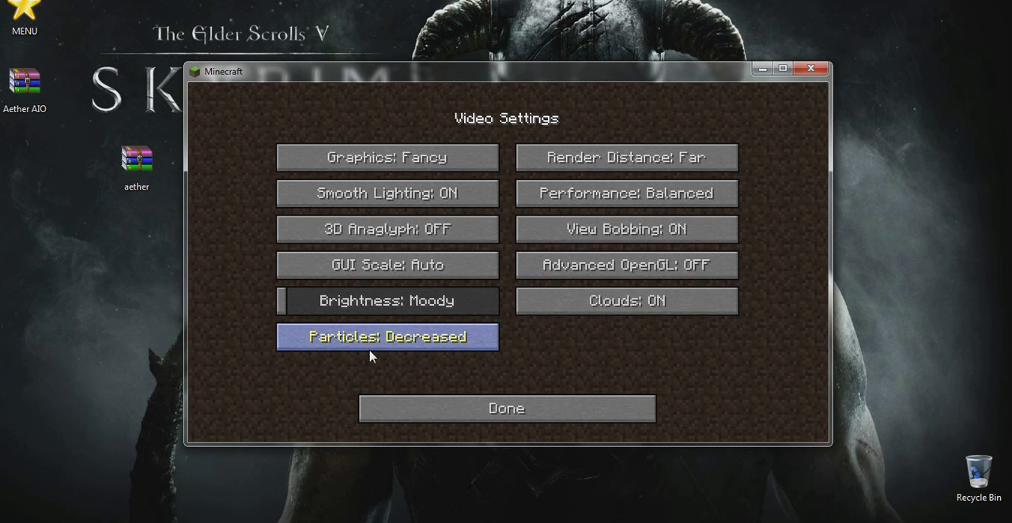
click(386, 337)
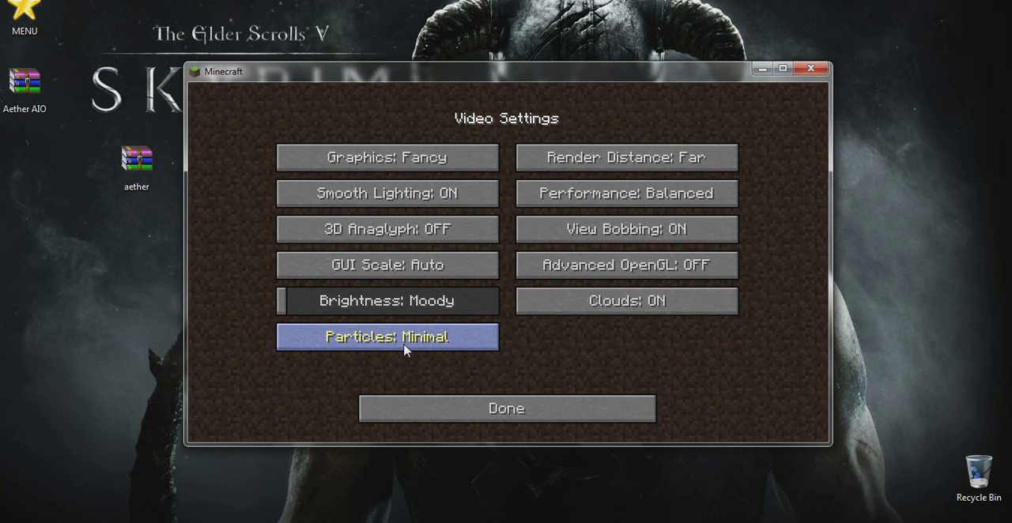
mouse_move(425, 393)
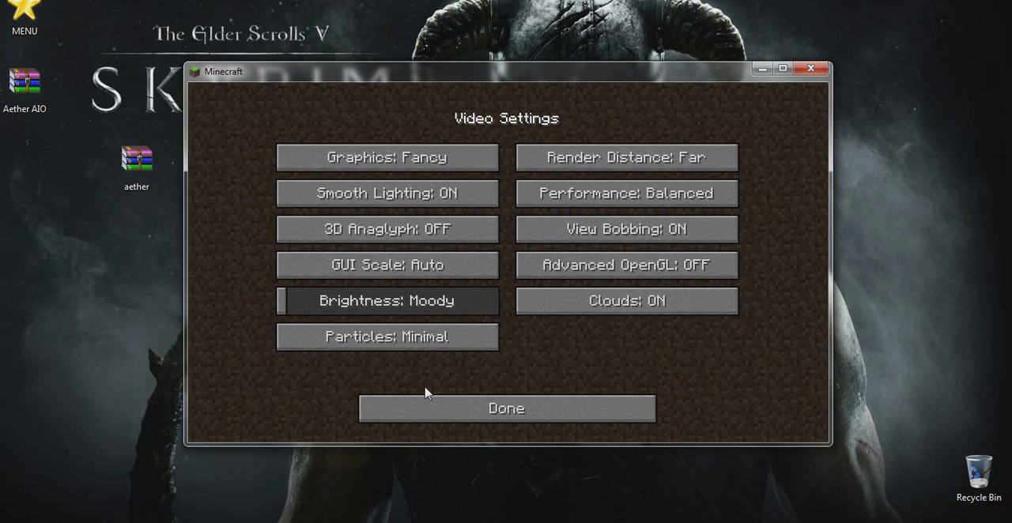
click(625, 157)
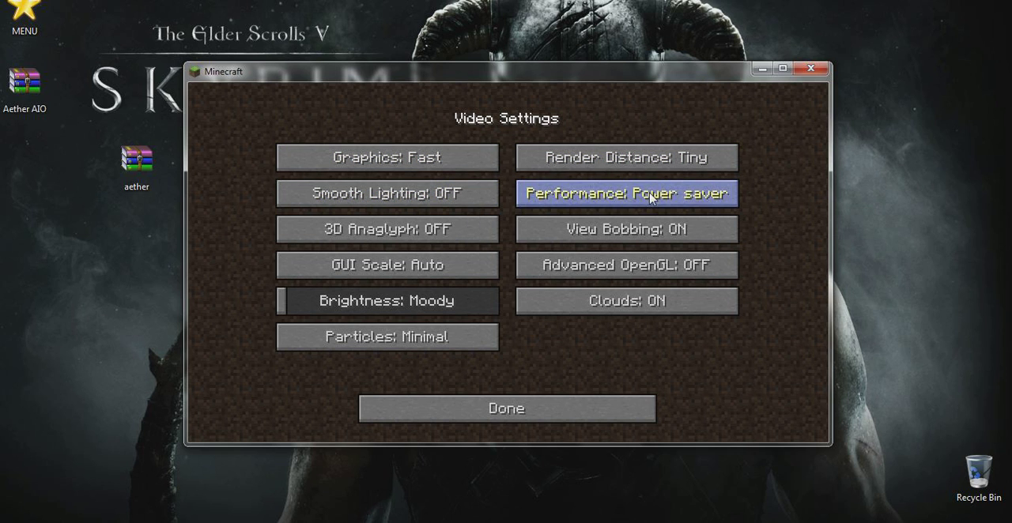
click(626, 193)
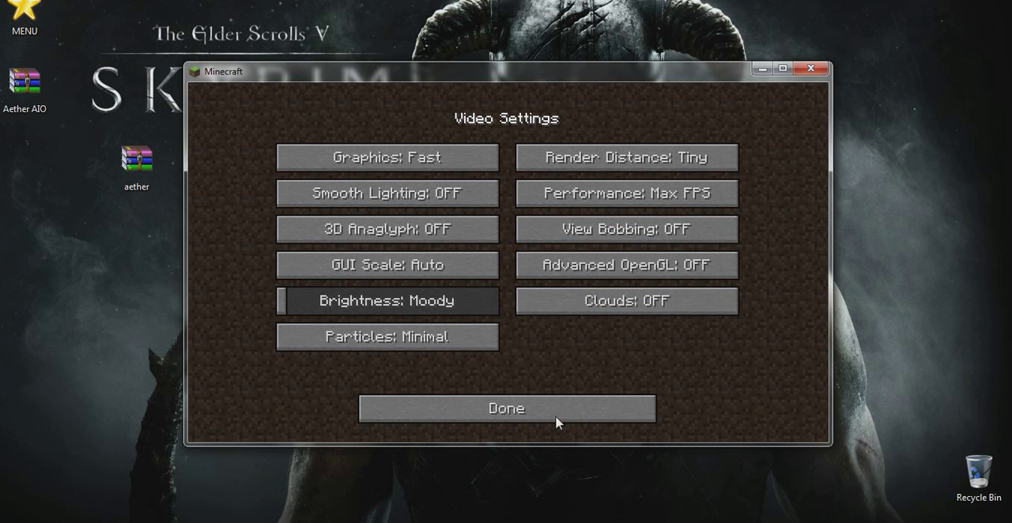
click(505, 409)
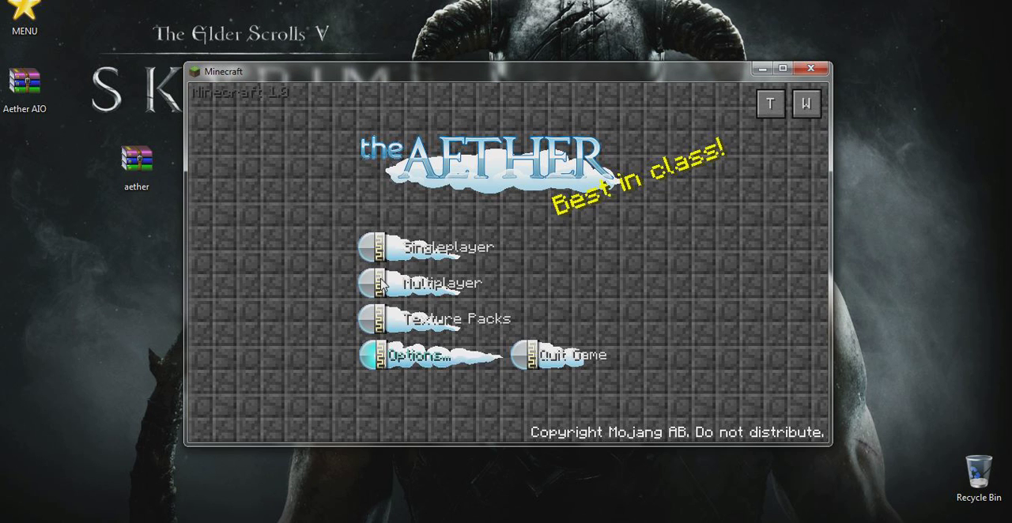
- Load a singleplayer world and close the Aether inventory screen with E
click(428, 247)
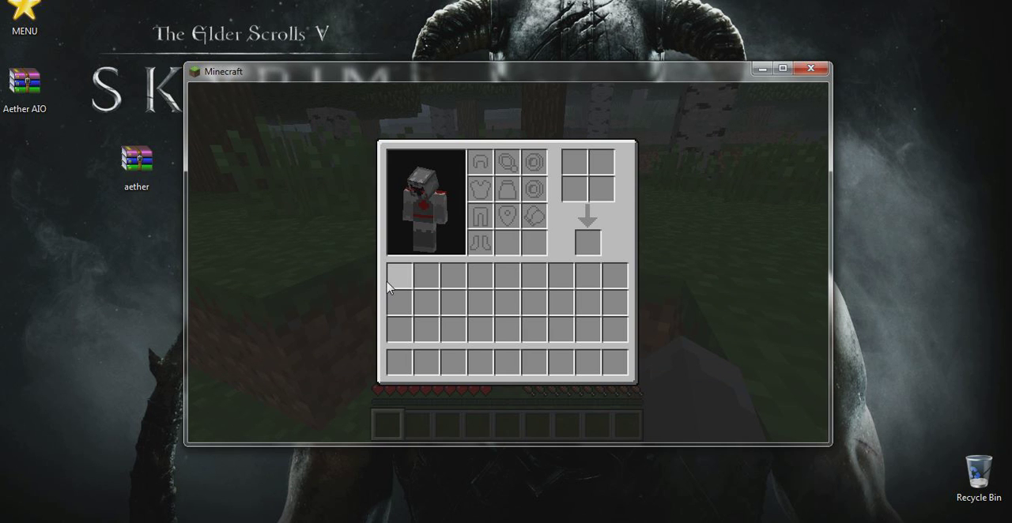
key(e)
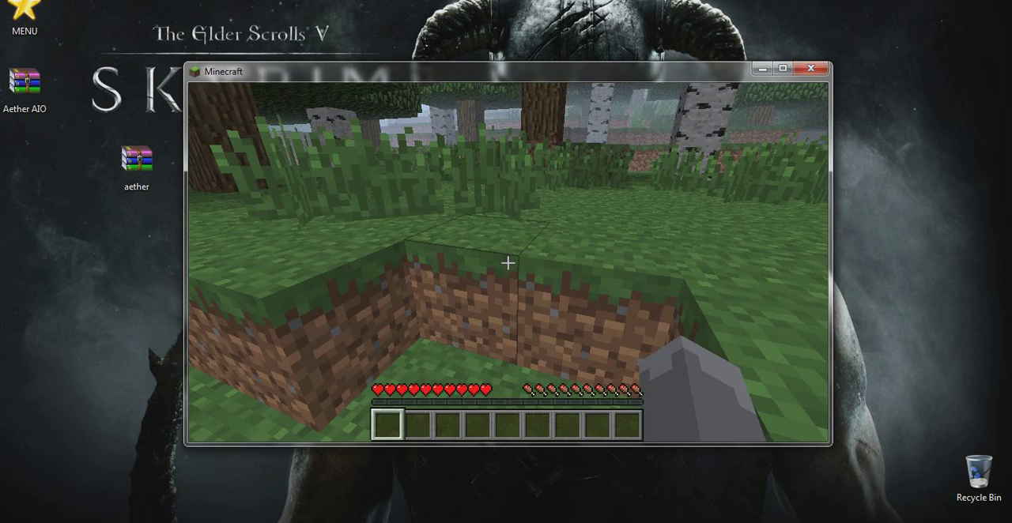